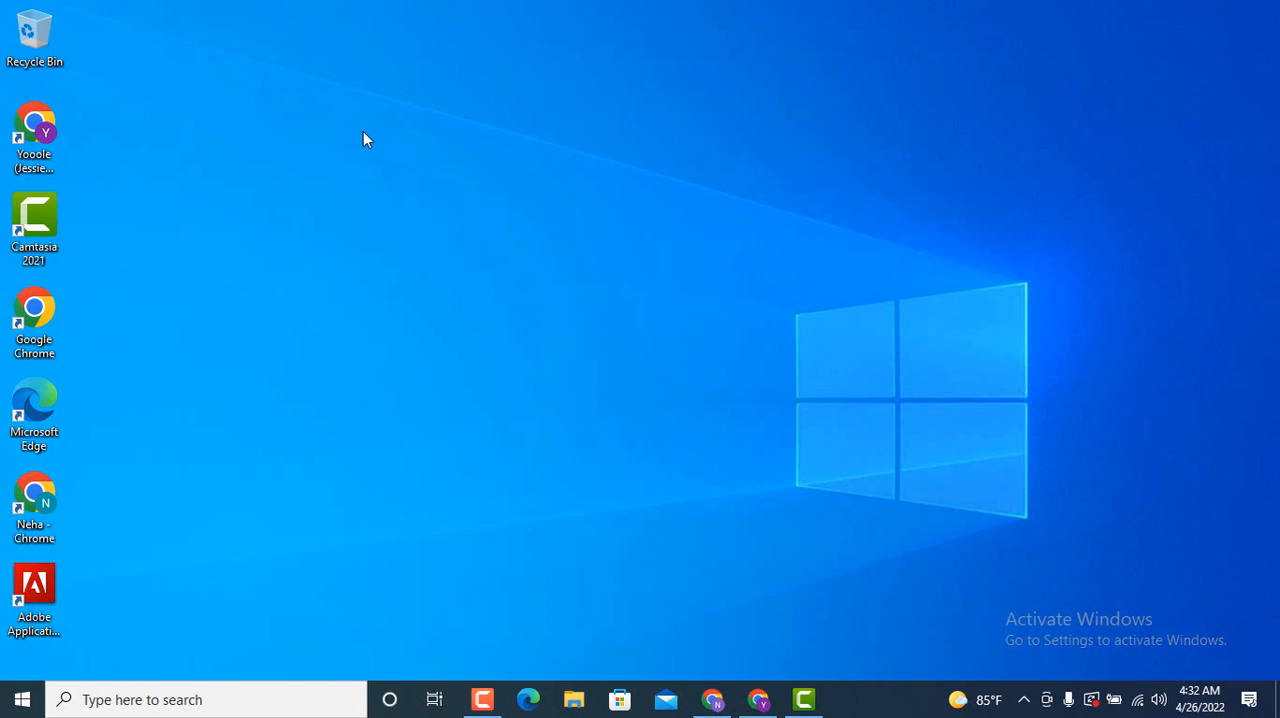
mouse_move(680, 612)
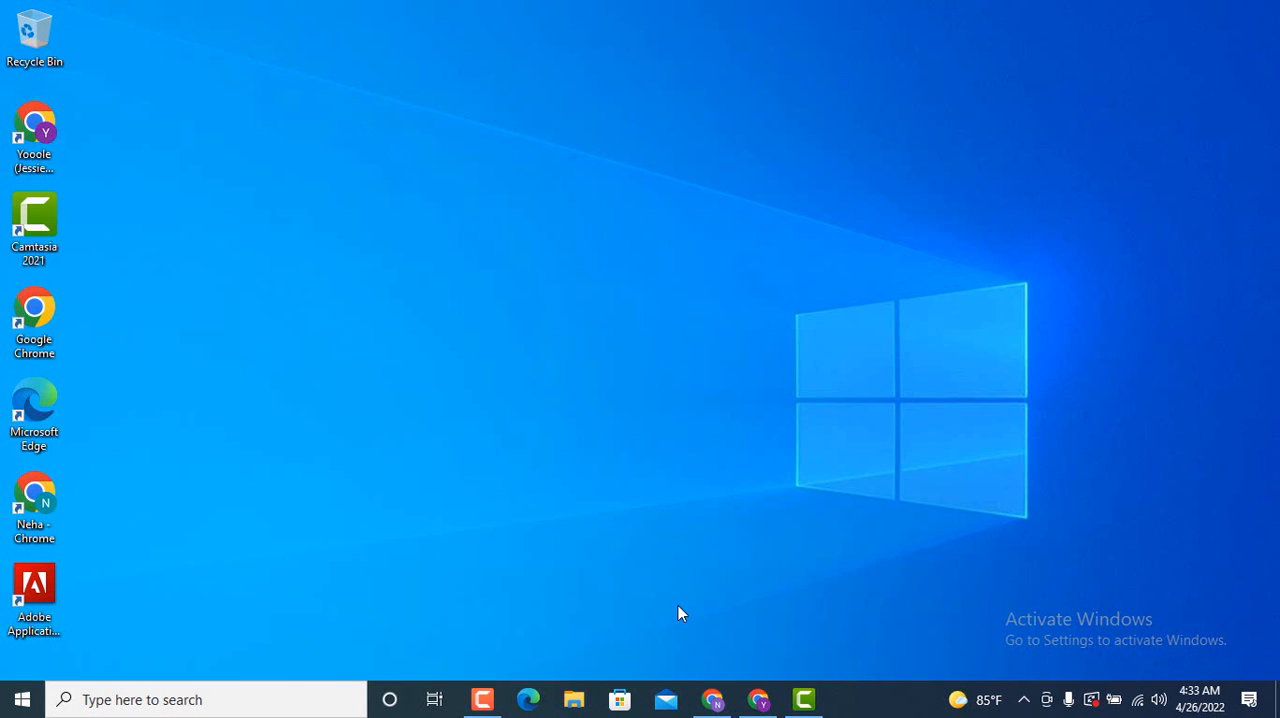
click(758, 700)
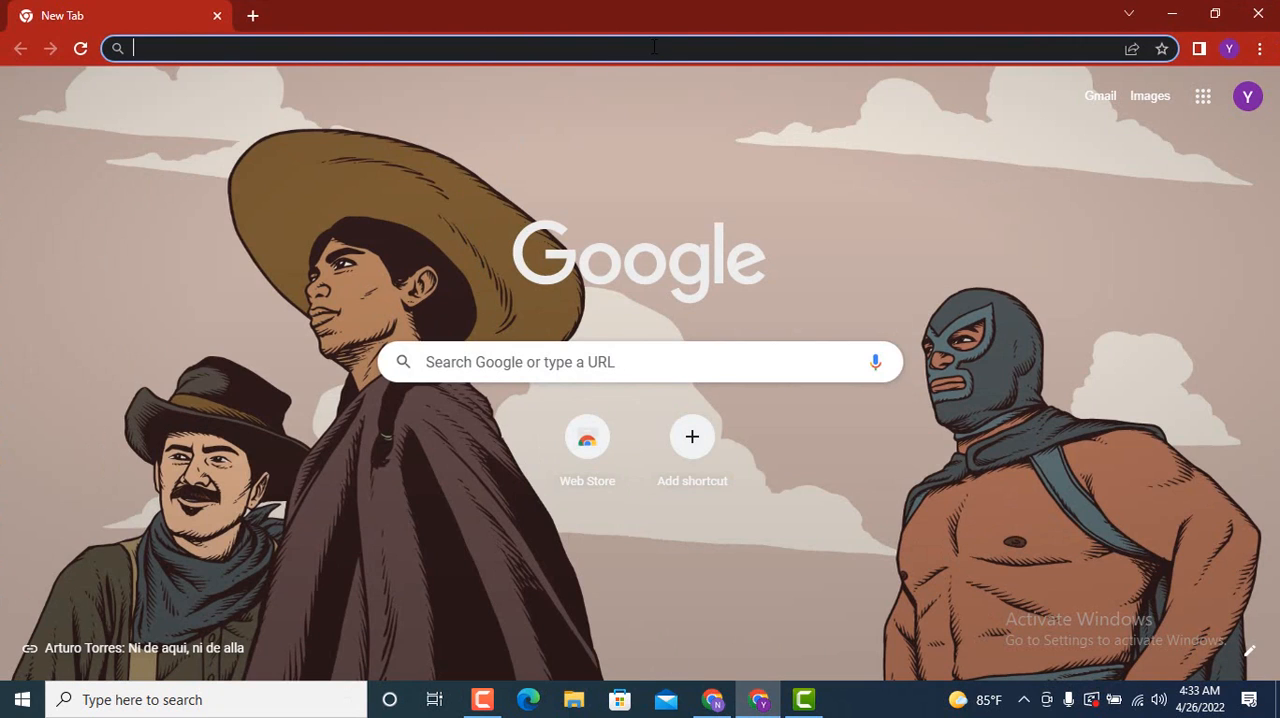
text(https://www.pinterest.com/)
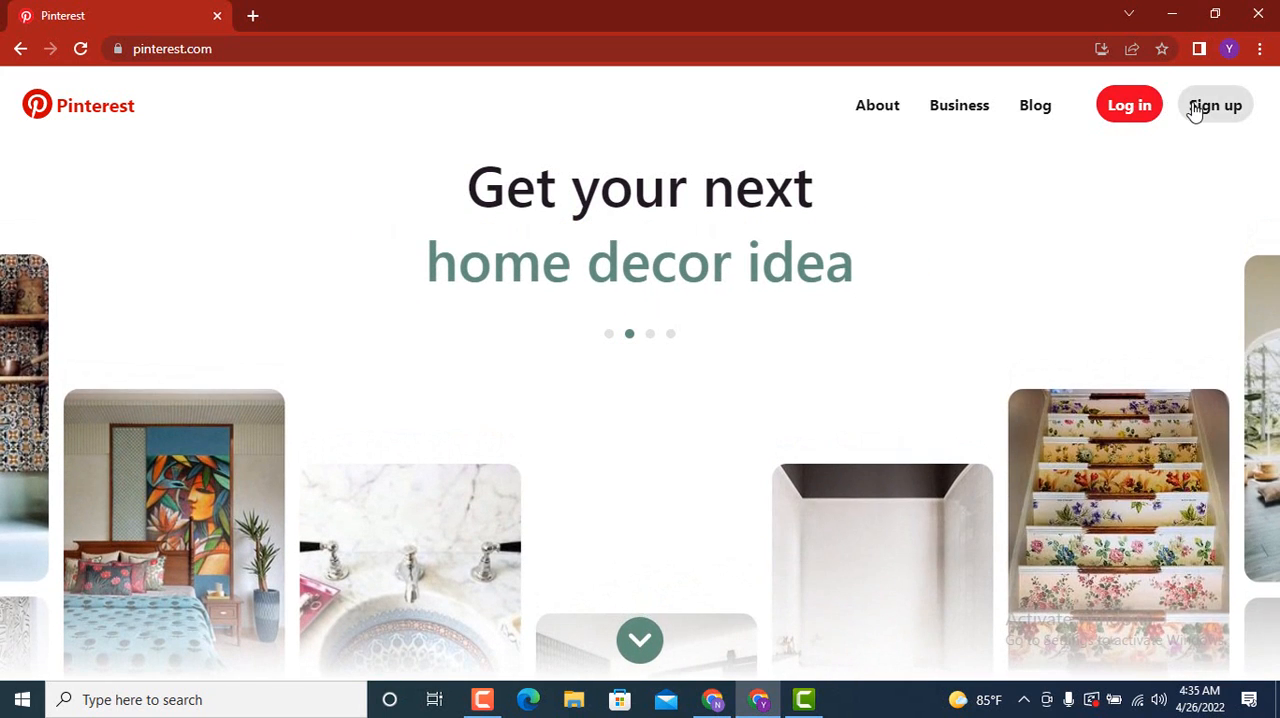
Start the Pinterest email sign-up from the Sign up button.
click(1212, 104)
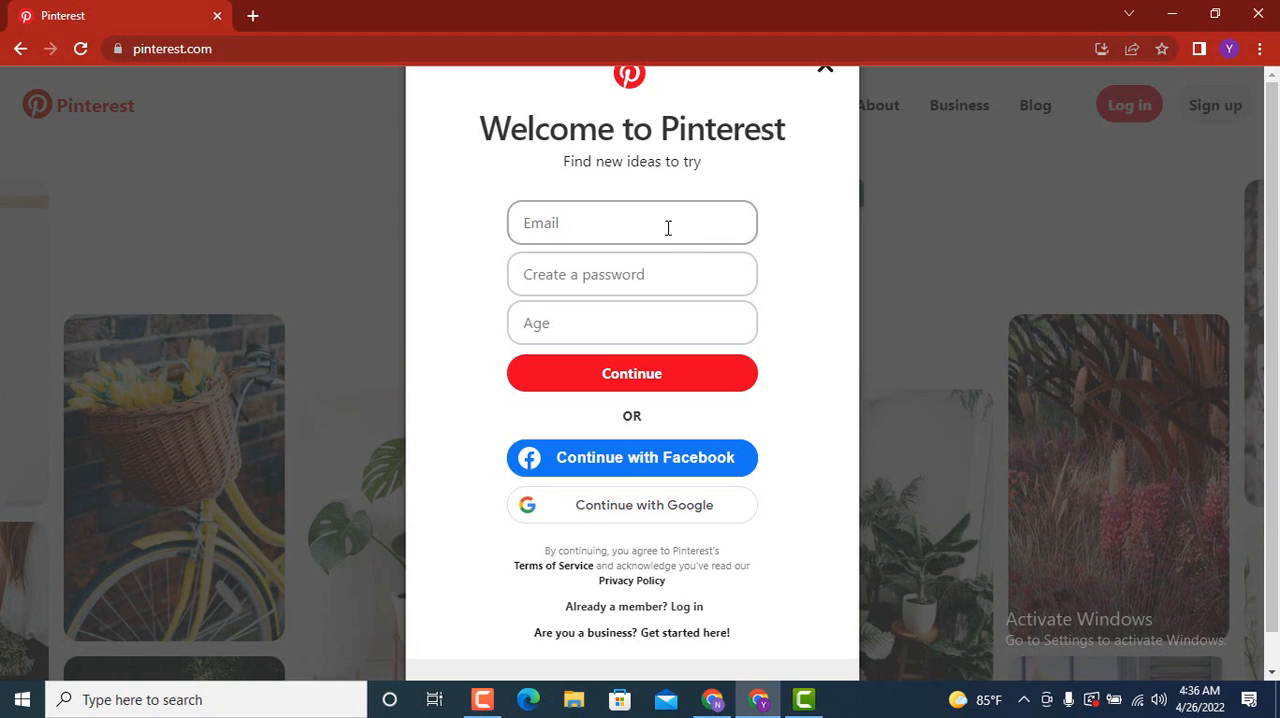
click(632, 222)
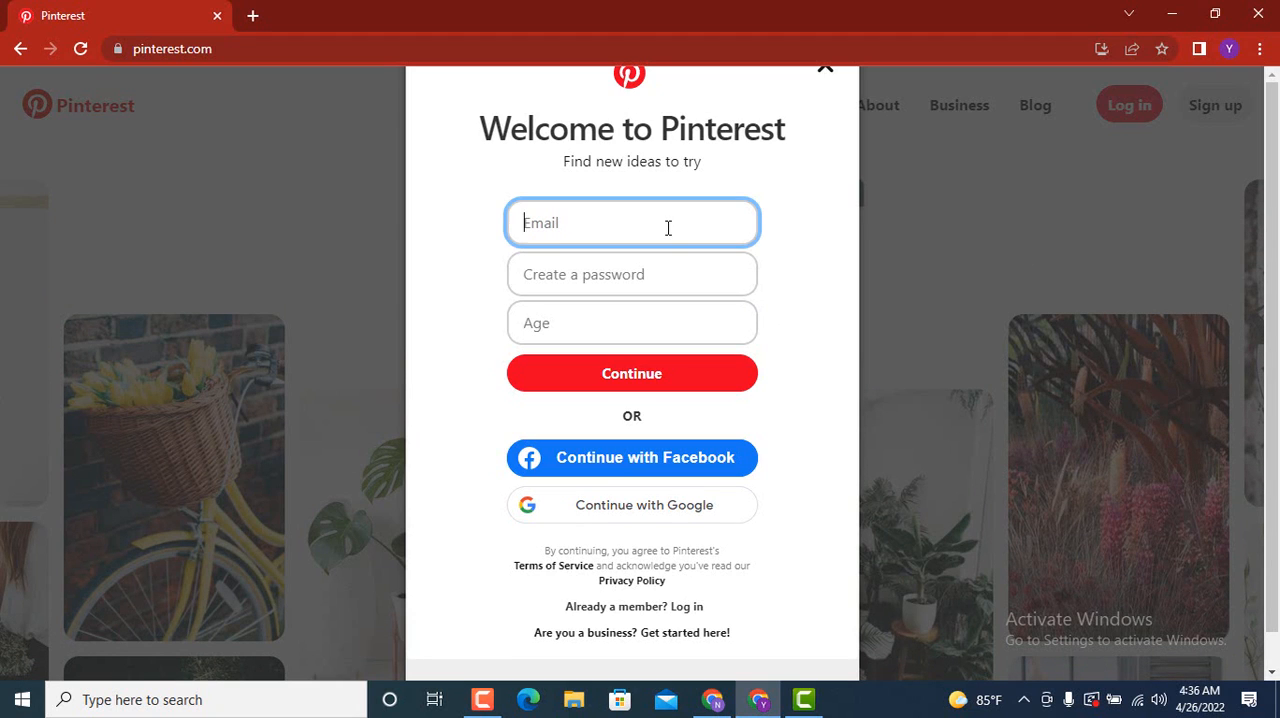
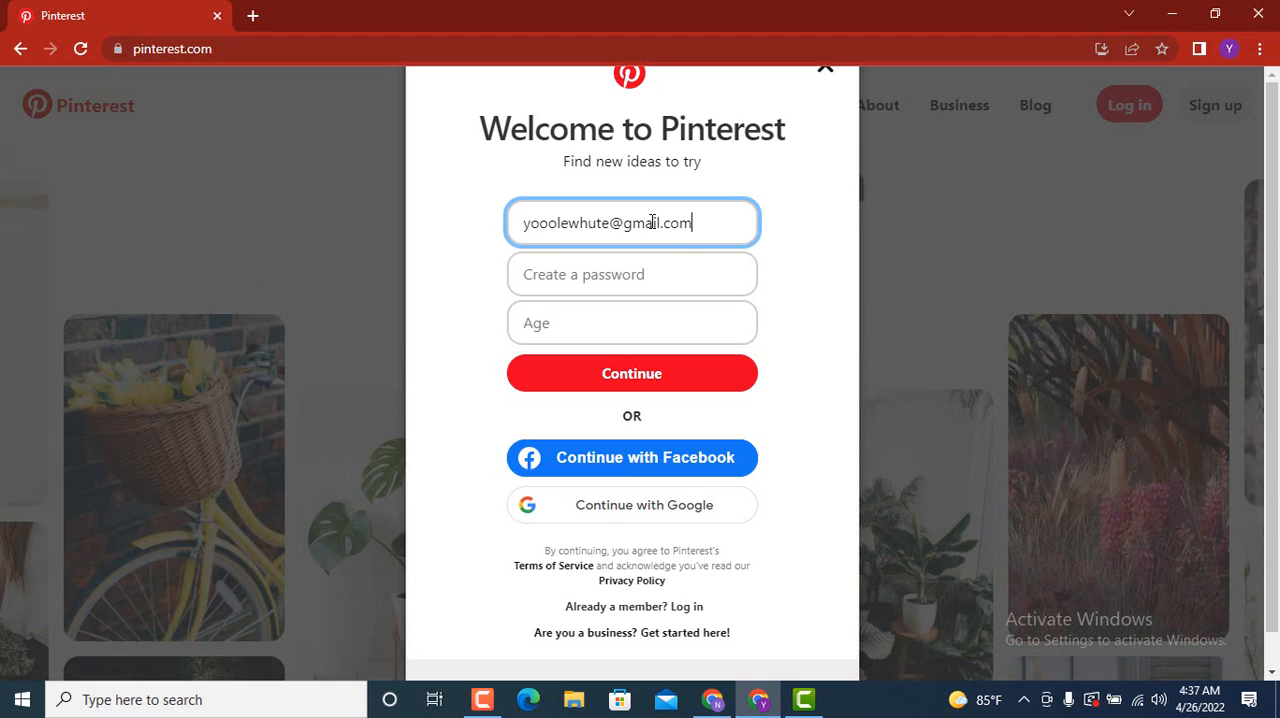
click(632, 272)
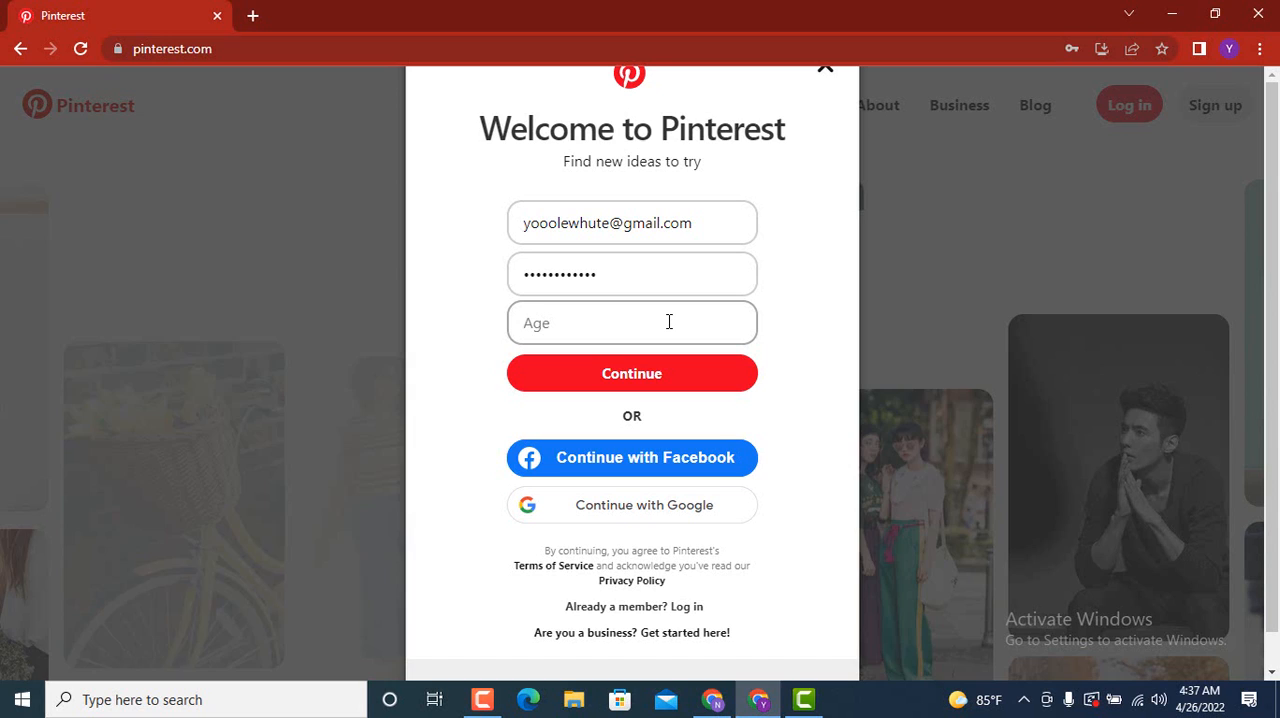
text(18)
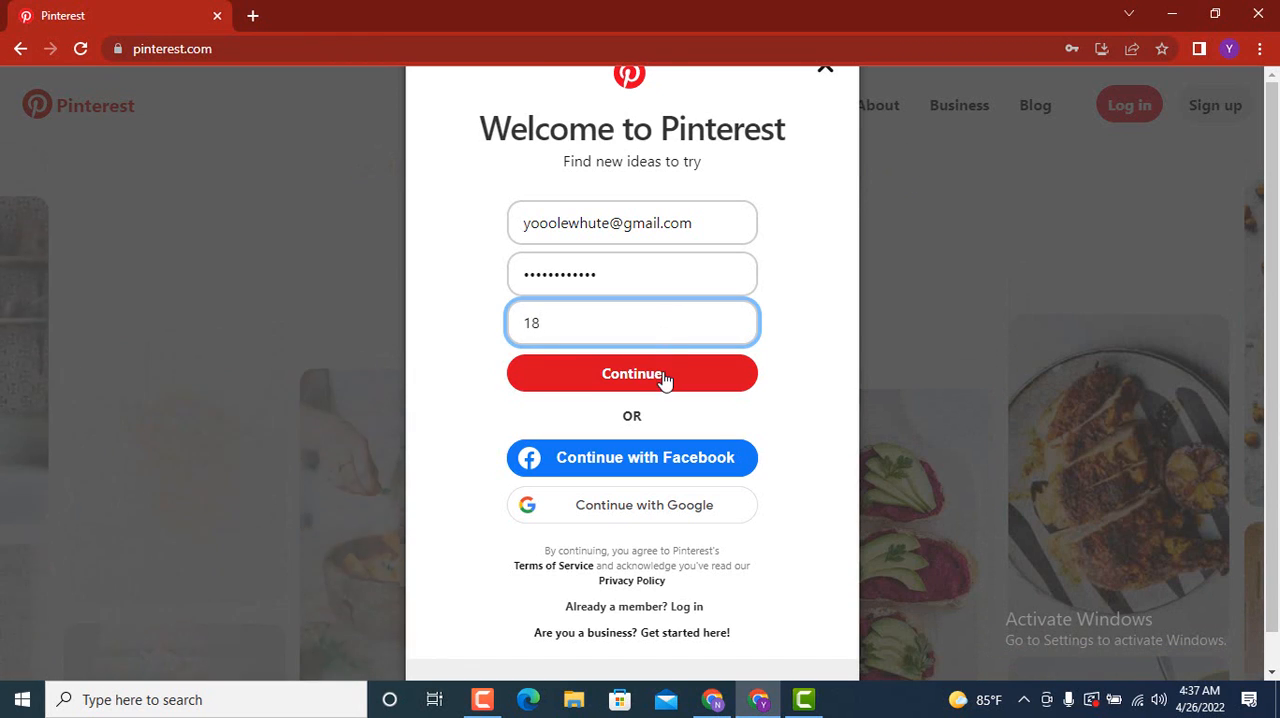
click(632, 372)
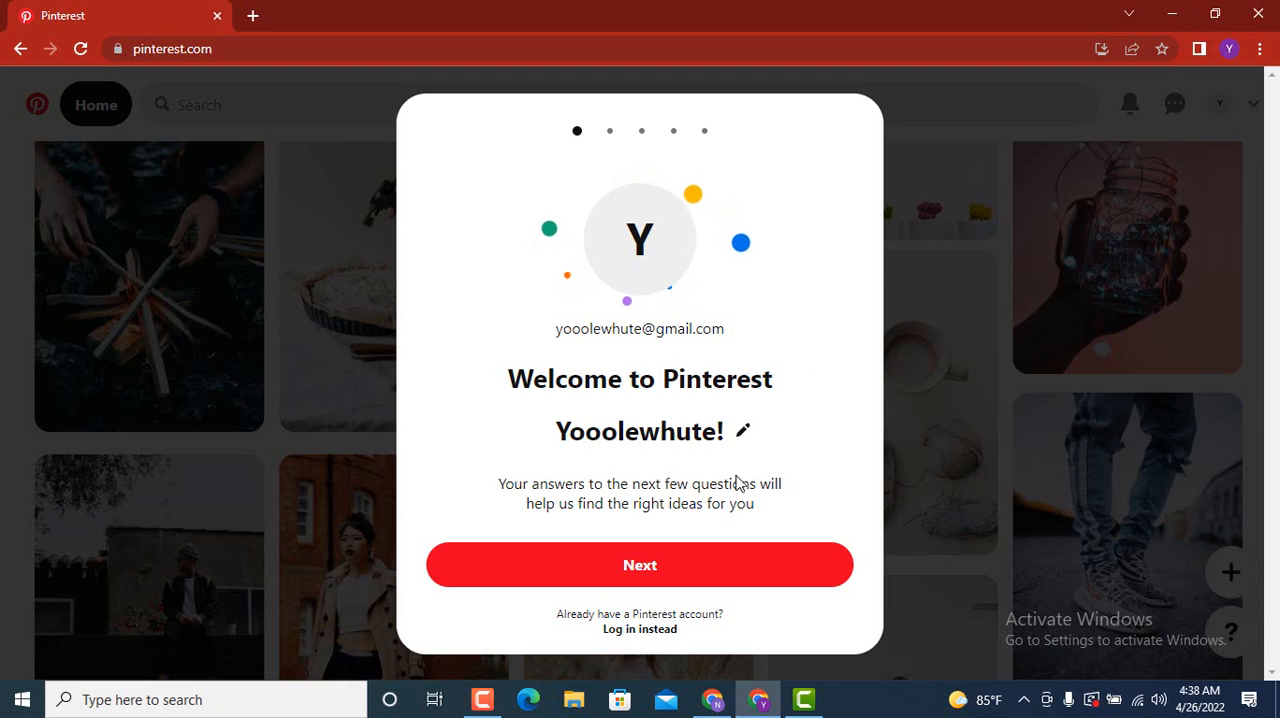
Advance from the onboarding welcome screen to the identity question.
click(640, 564)
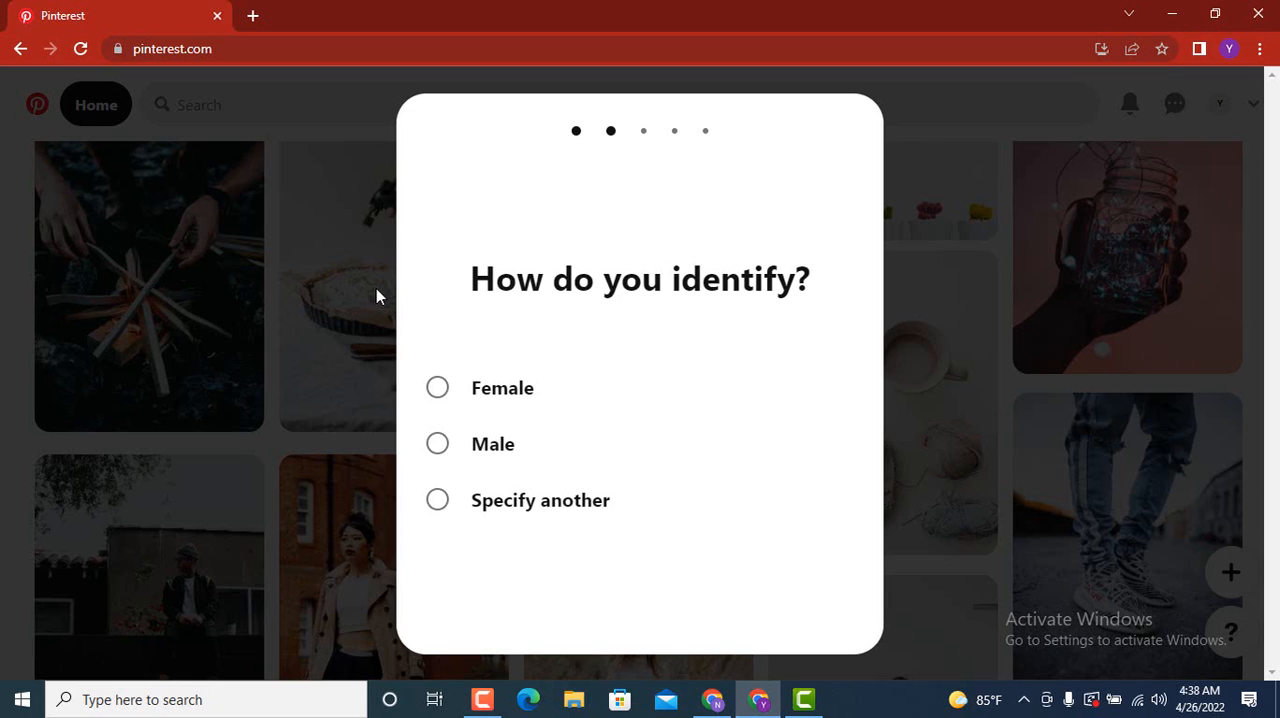
mouse_move(578, 372)
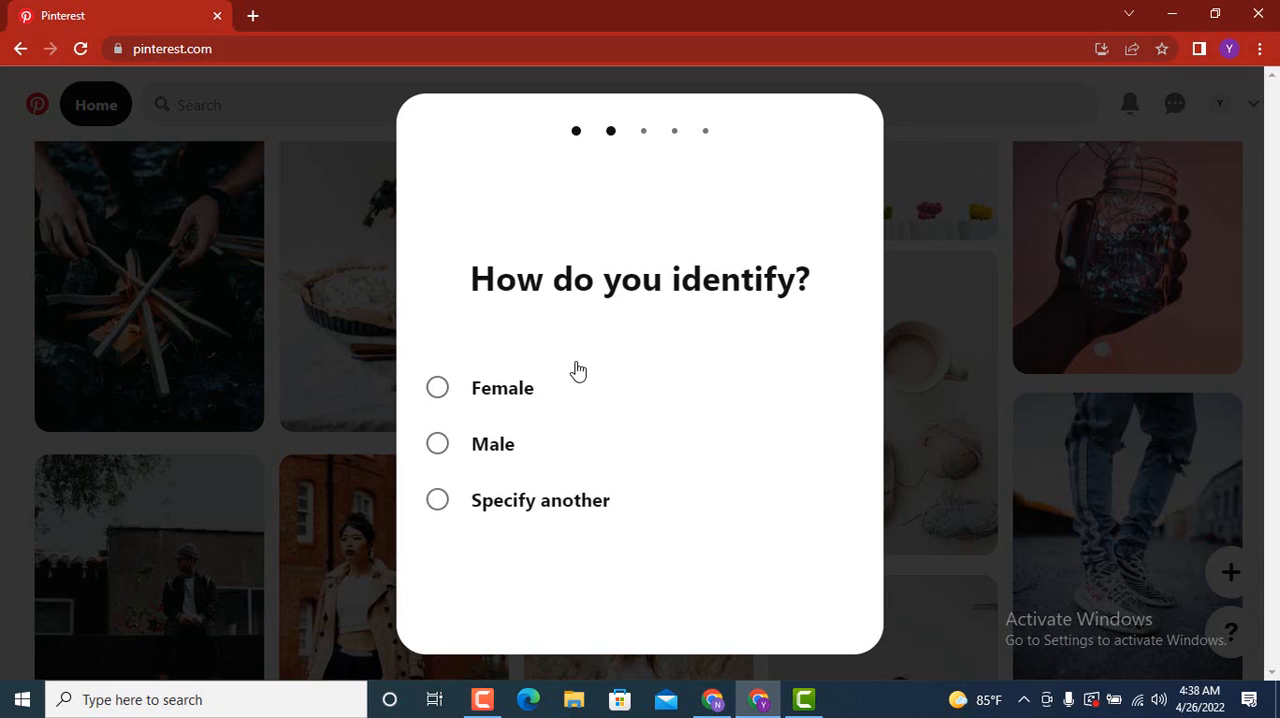
mouse_move(544, 434)
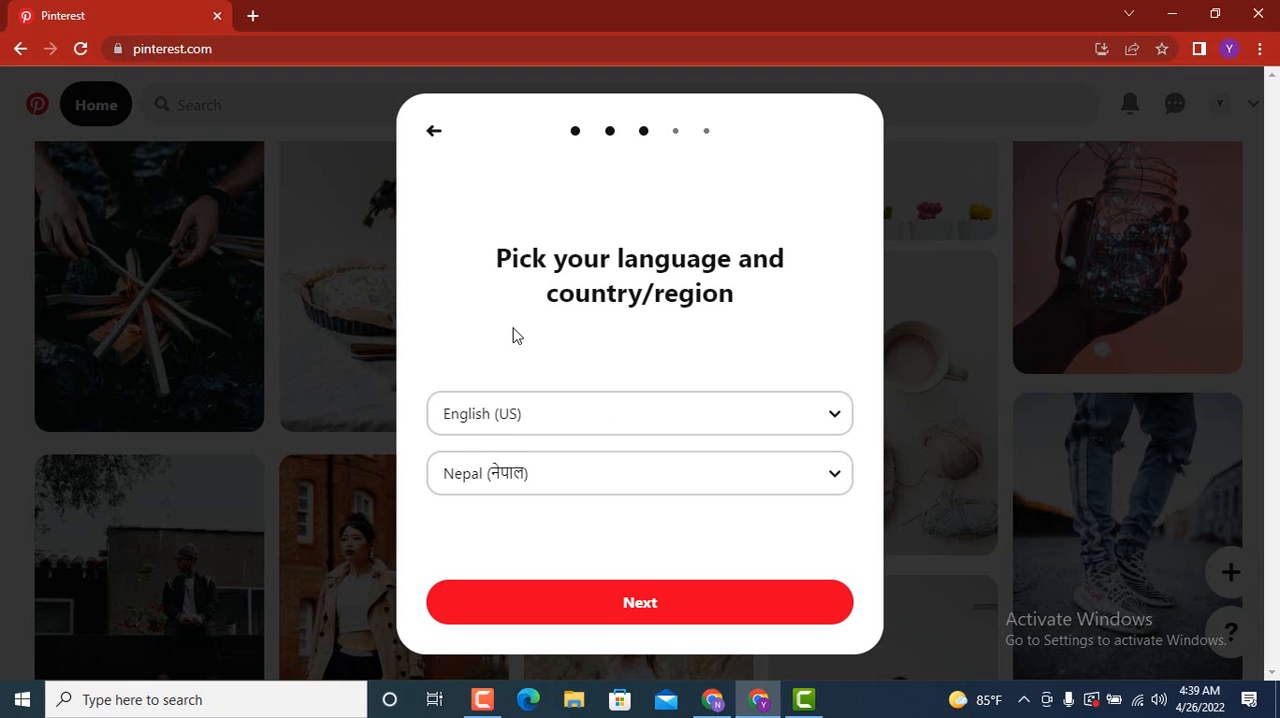
mouse_move(522, 364)
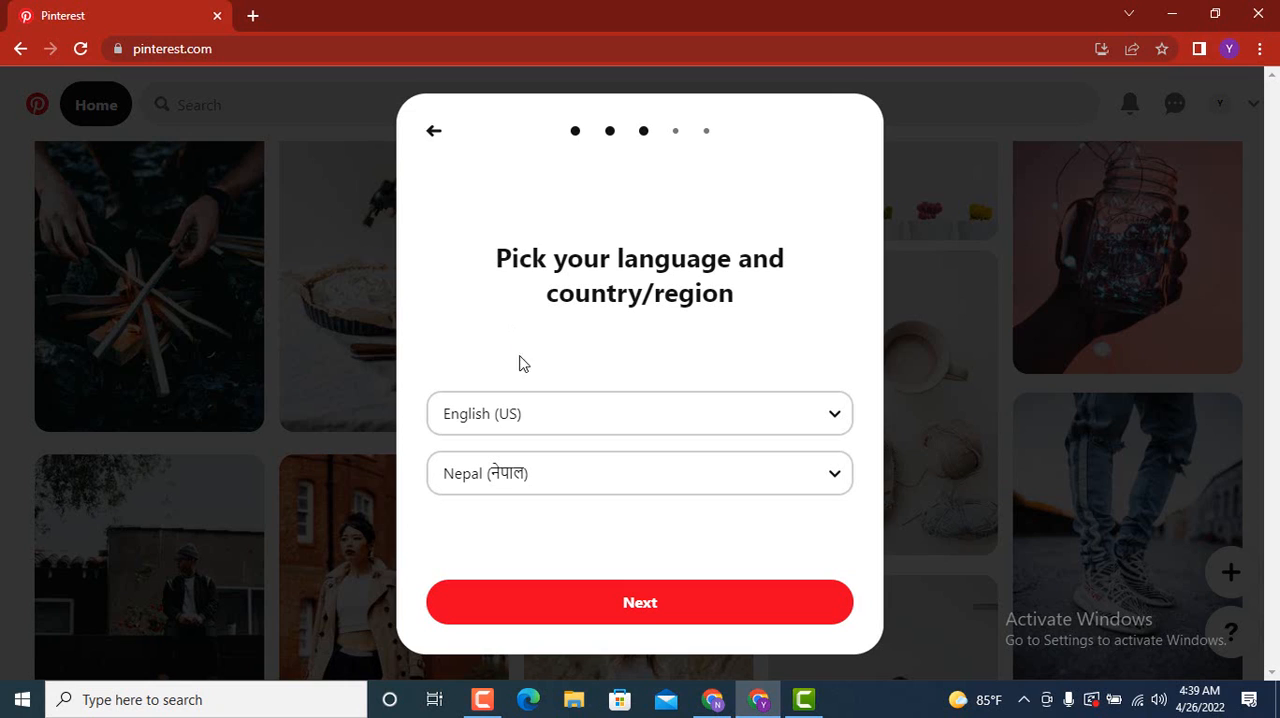
mouse_move(536, 416)
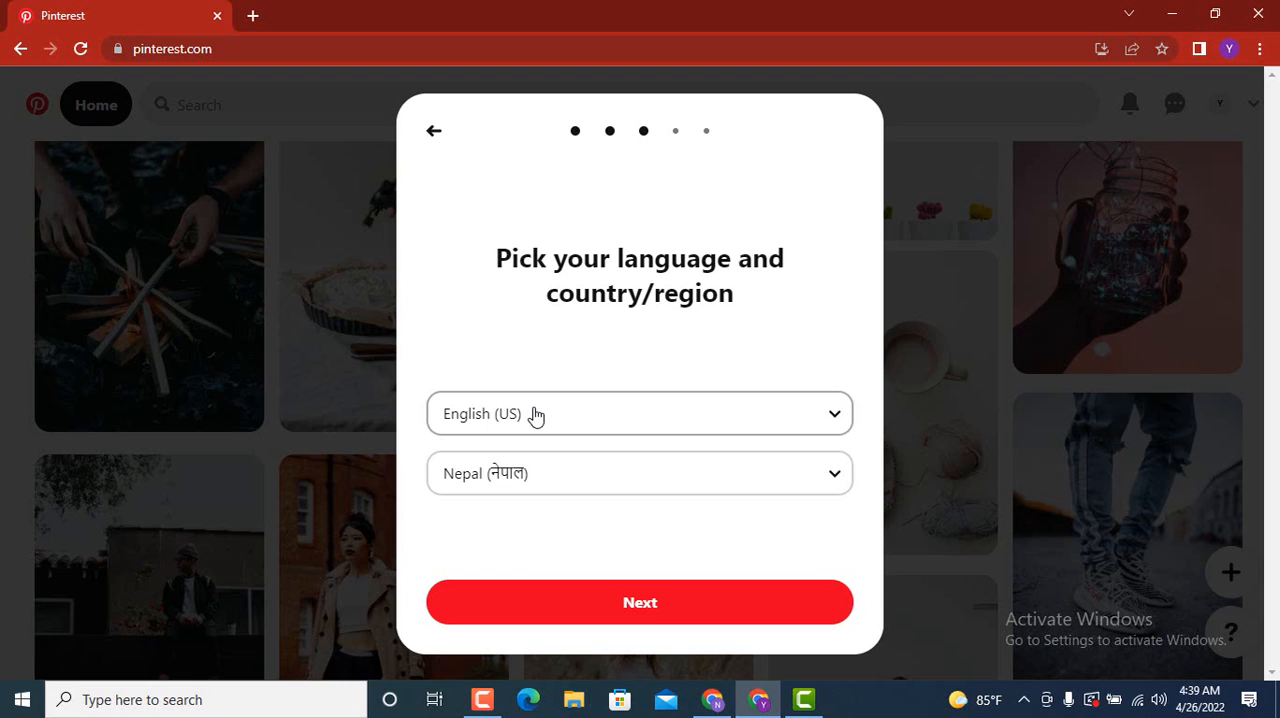
mouse_move(568, 422)
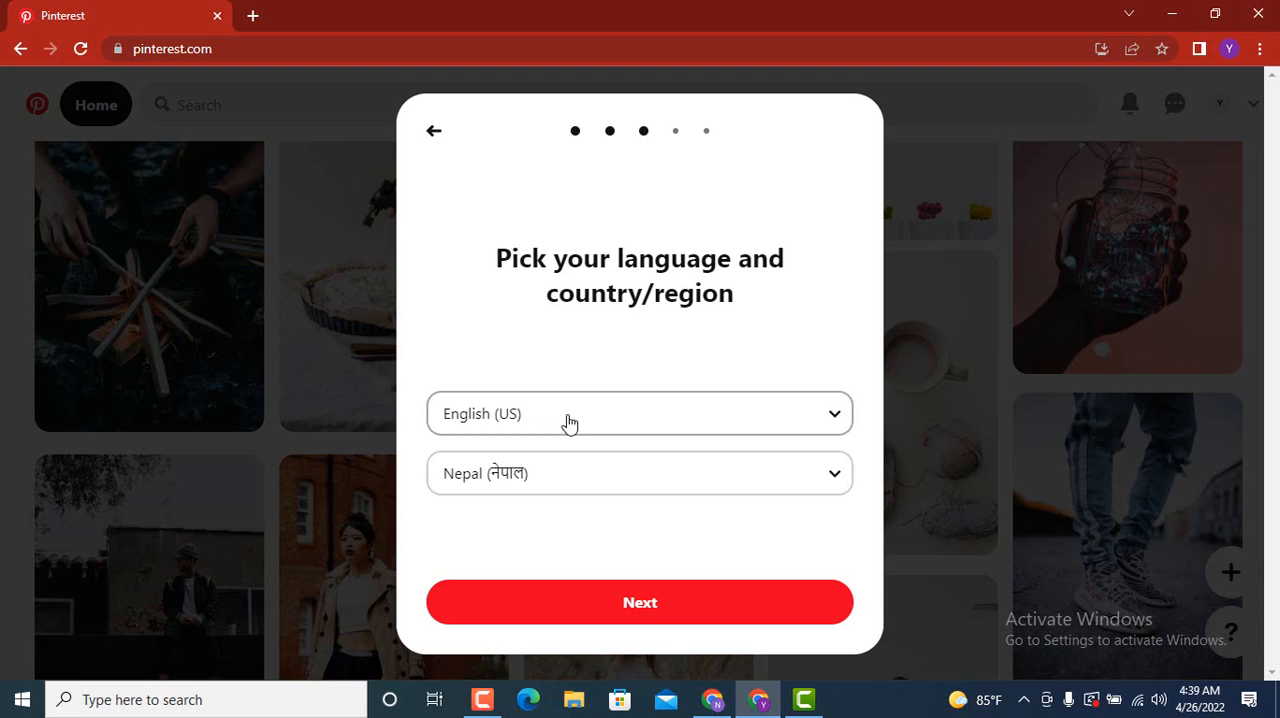
mouse_move(832, 426)
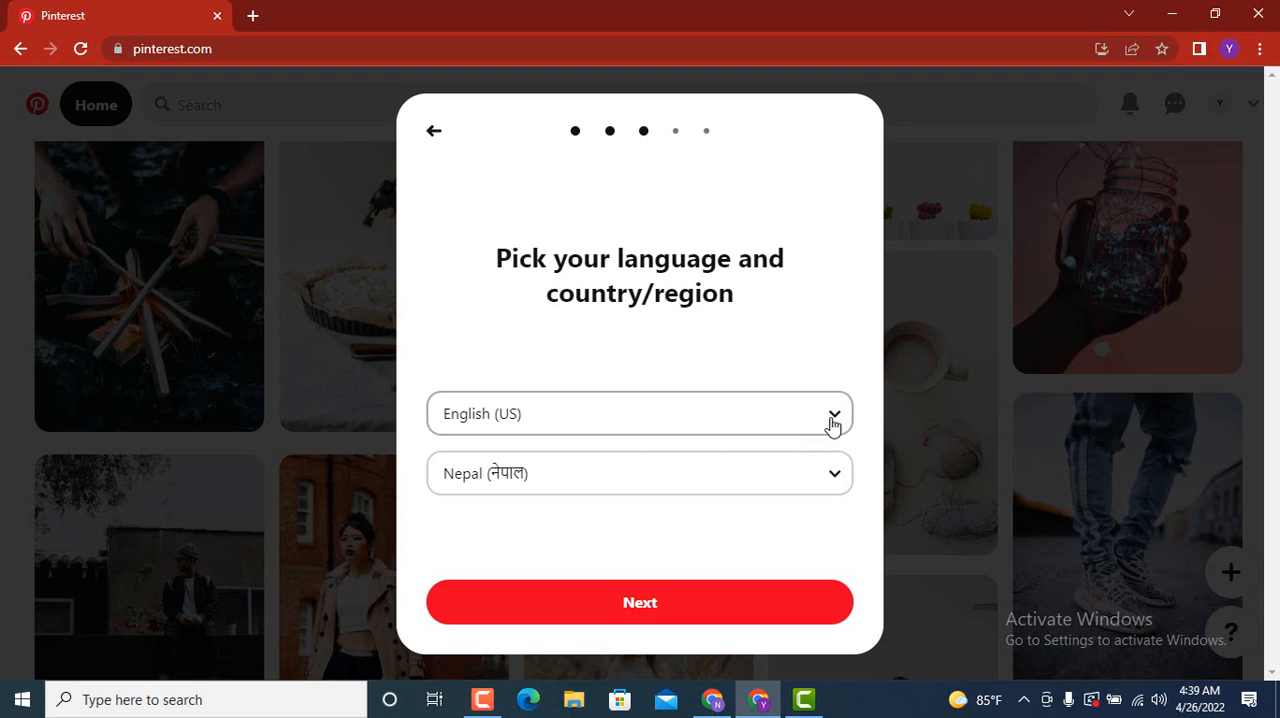
Review the language choices and accept English (US) with Nepal as region.
click(834, 412)
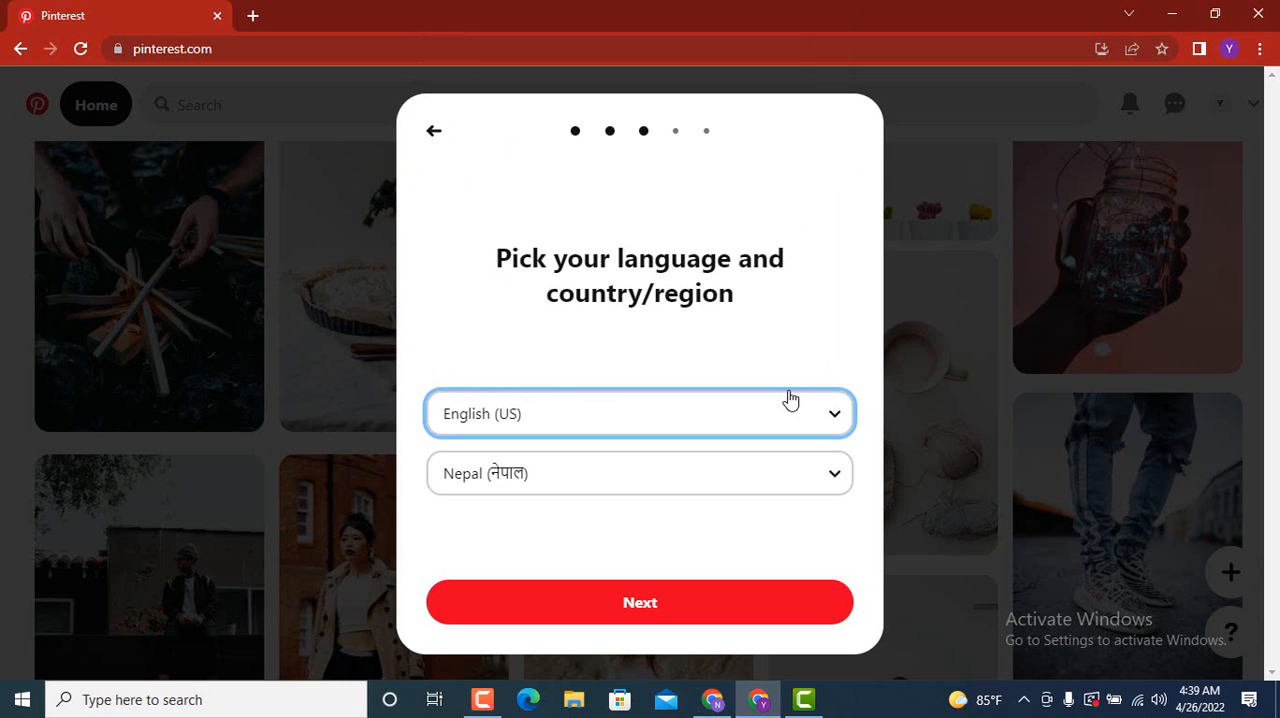
mouse_move(788, 466)
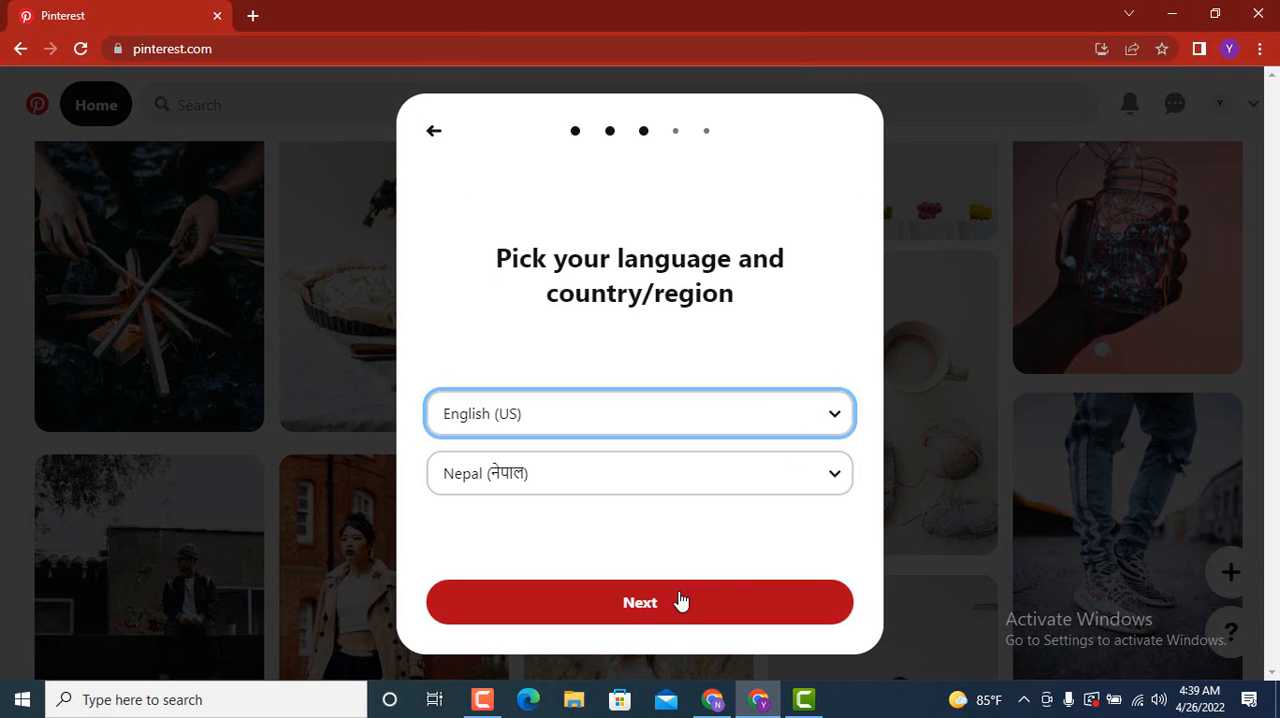
click(640, 600)
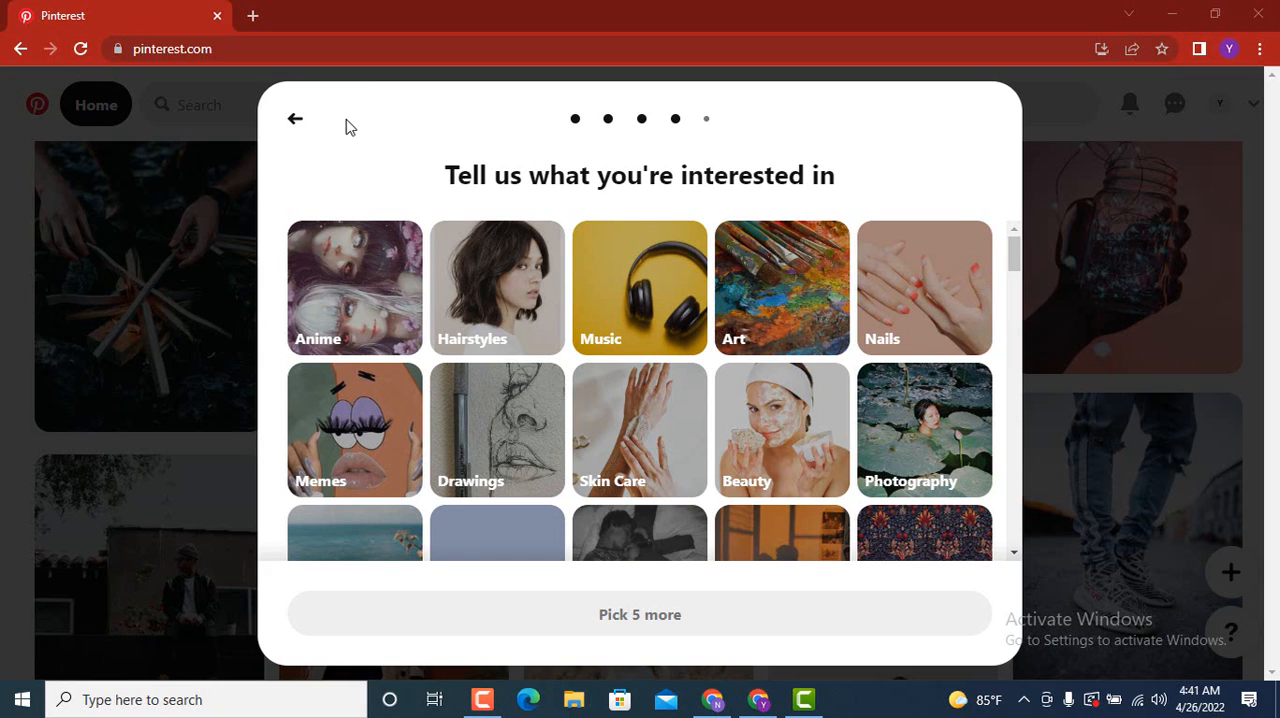
mouse_move(340, 120)
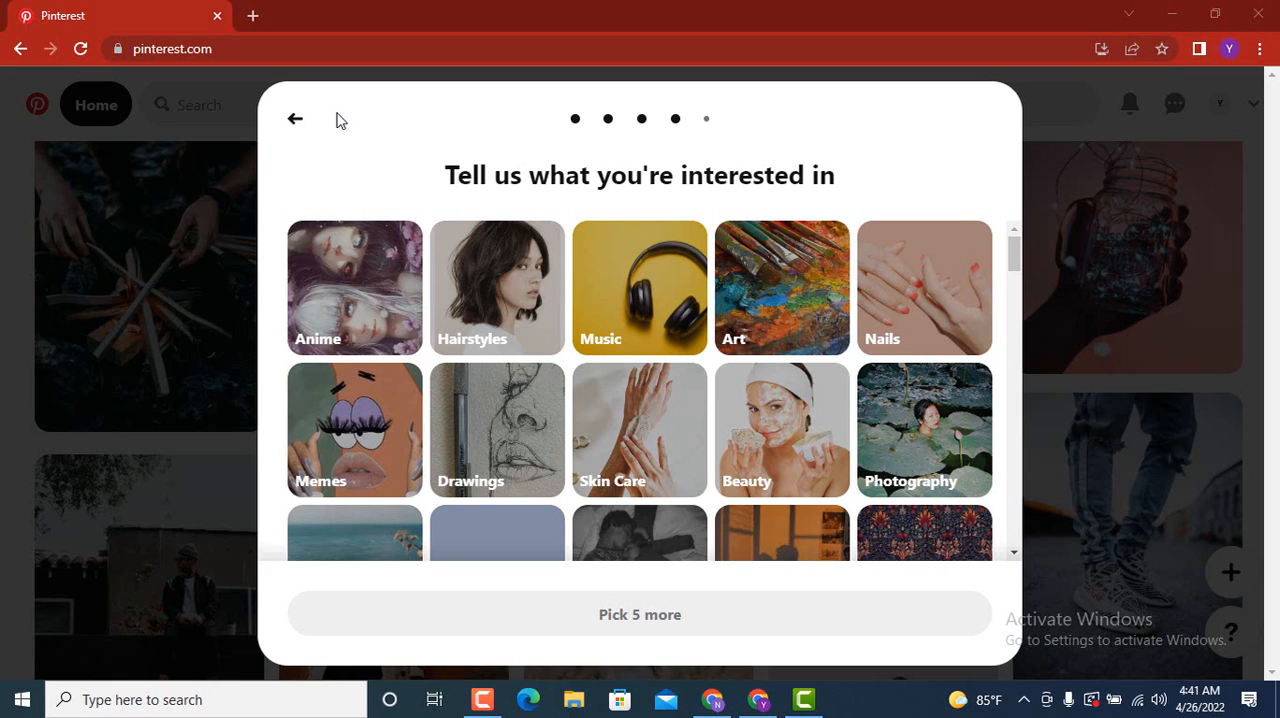
mouse_move(350, 130)
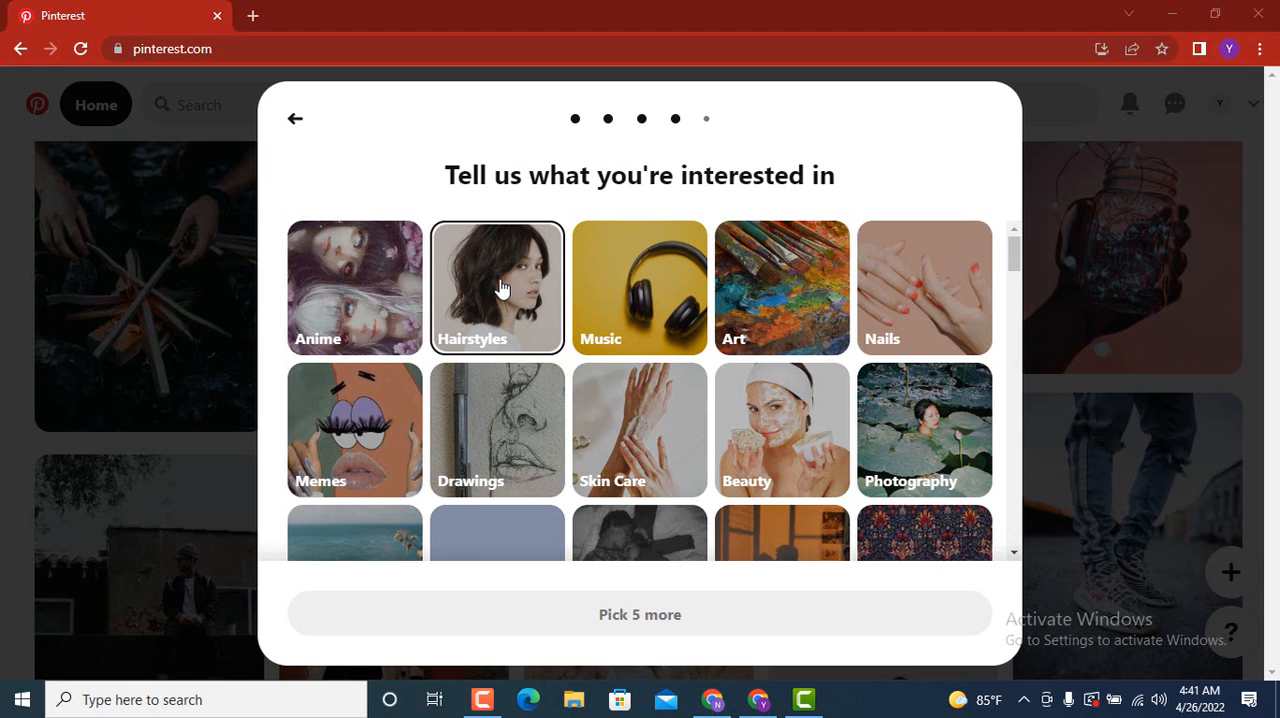
Choose Hairstyles among the interests, finish onboarding and scroll the home feed.
click(354, 428)
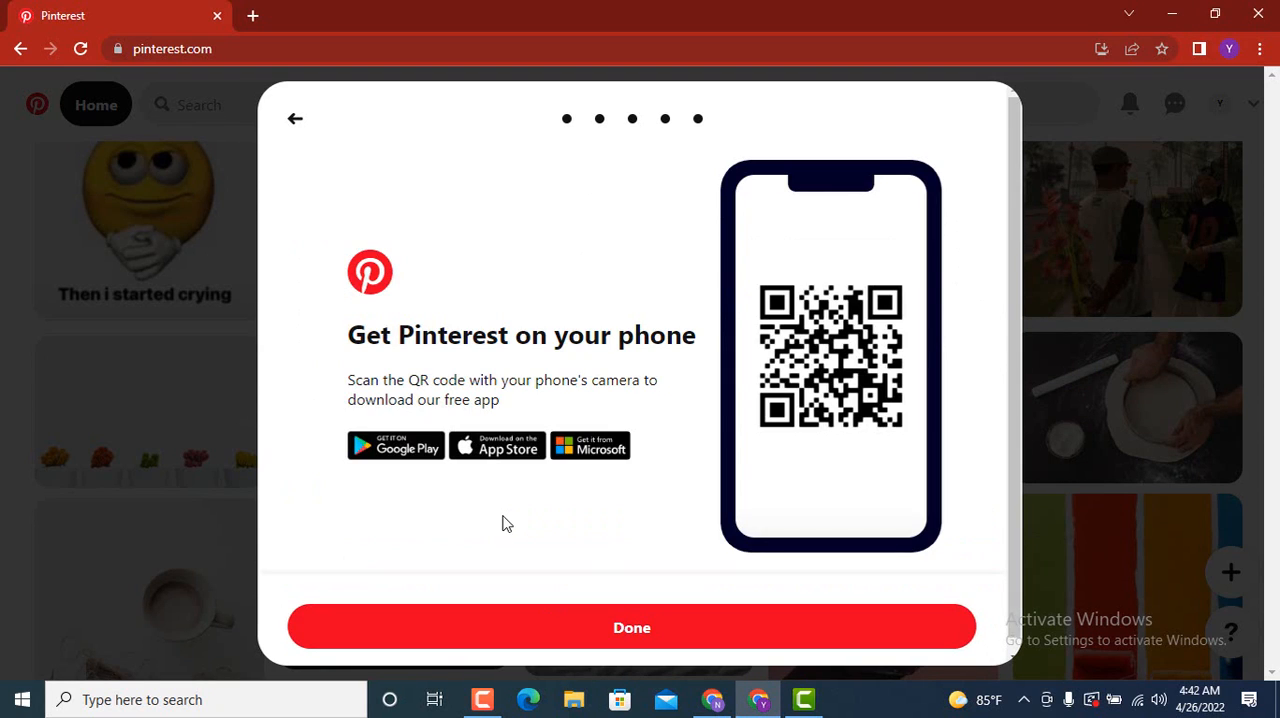
mouse_move(604, 628)
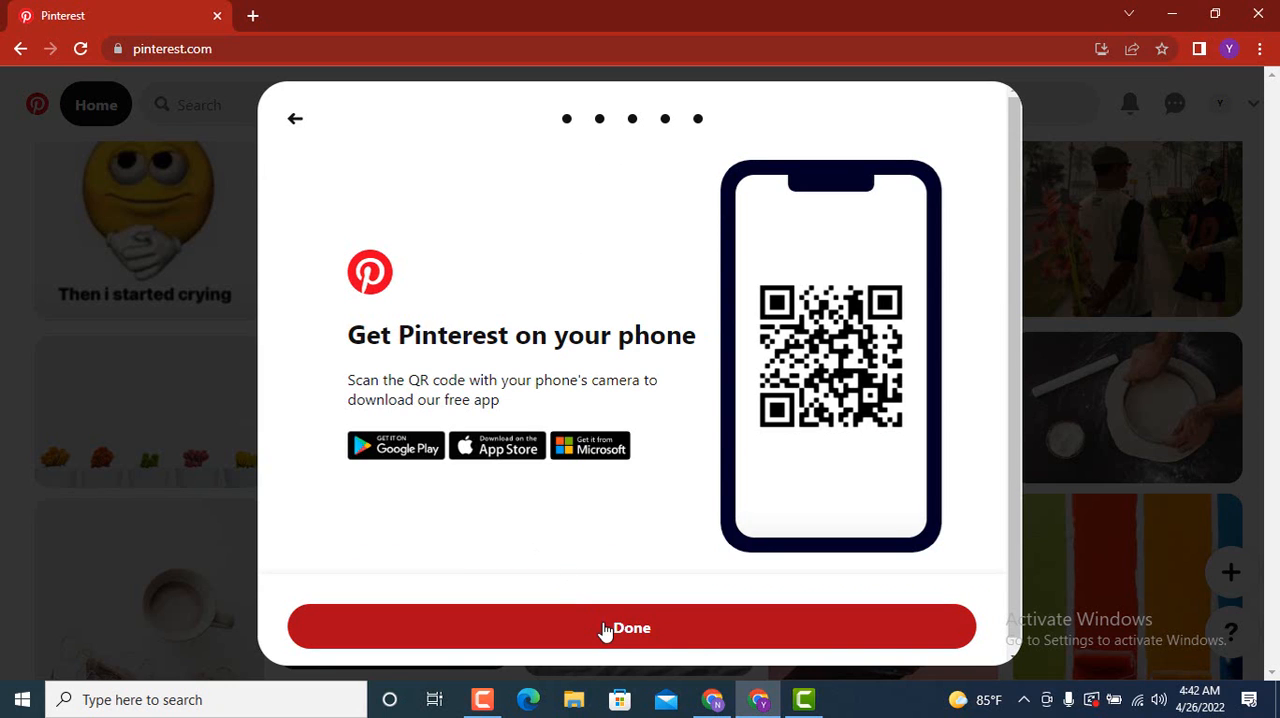
click(632, 628)
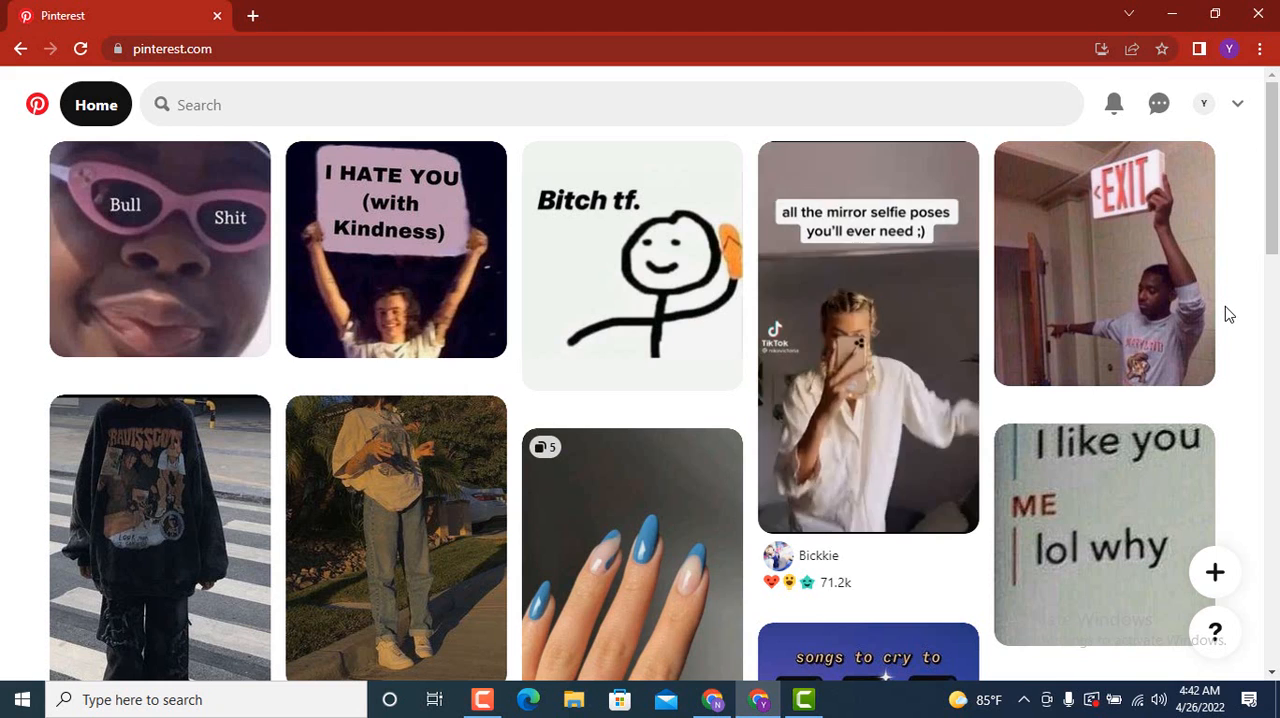
scroll(down, 3)
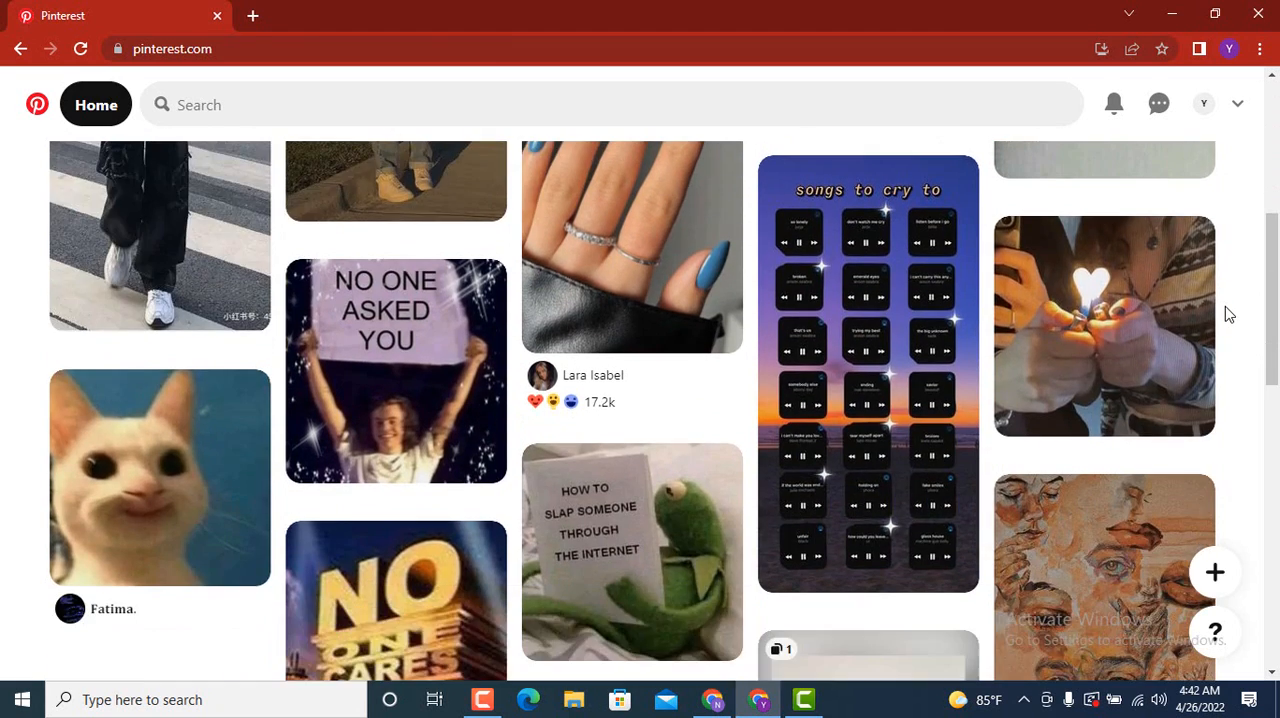